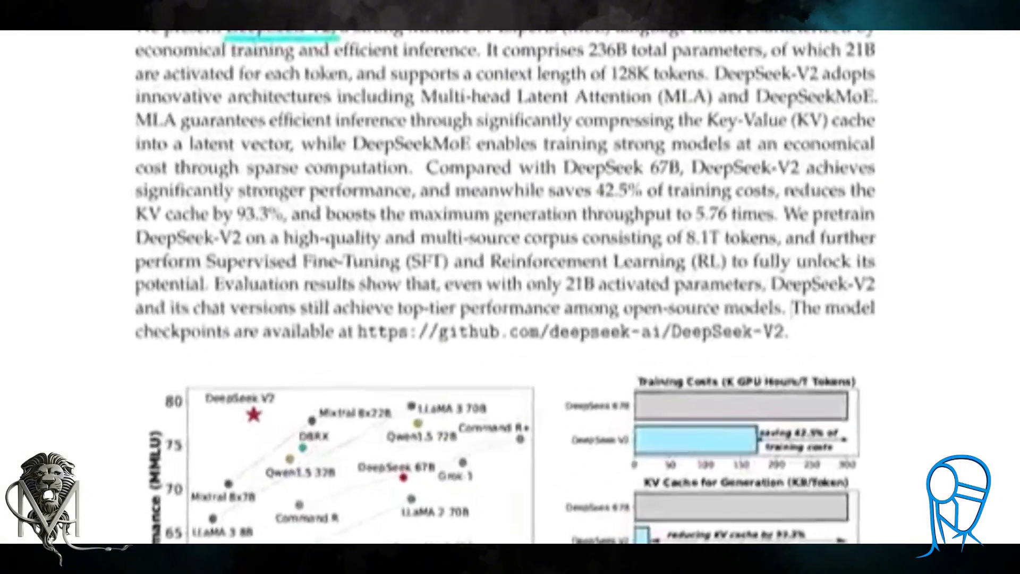
pyautogui.scroll(-3)
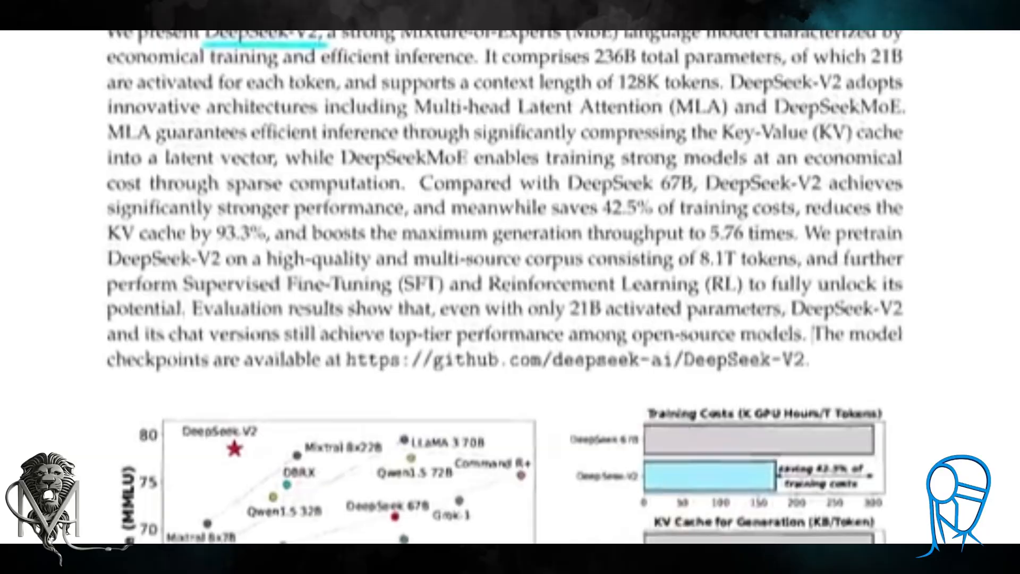
pyautogui.scroll(-3)
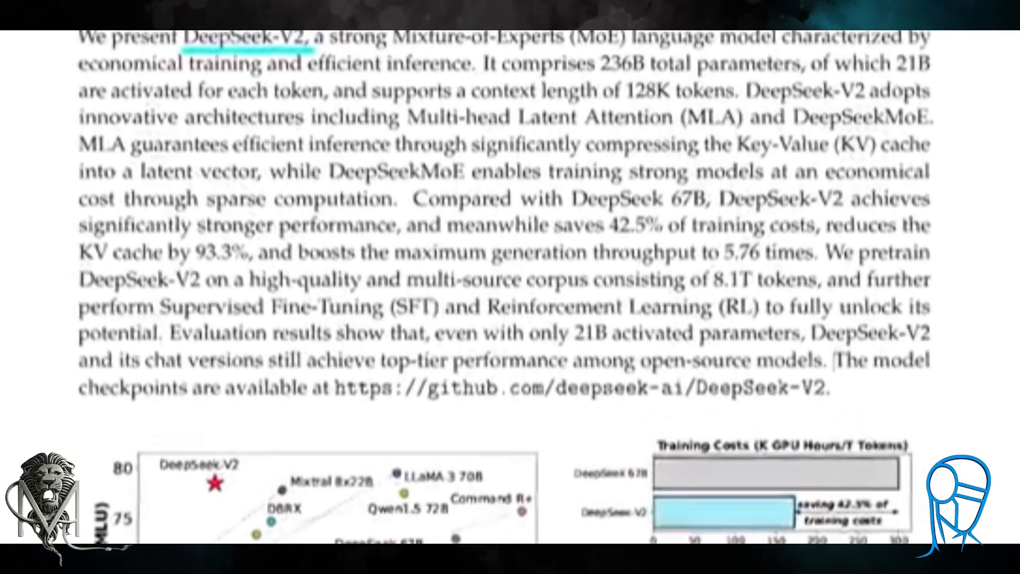
pyautogui.scroll(-3)
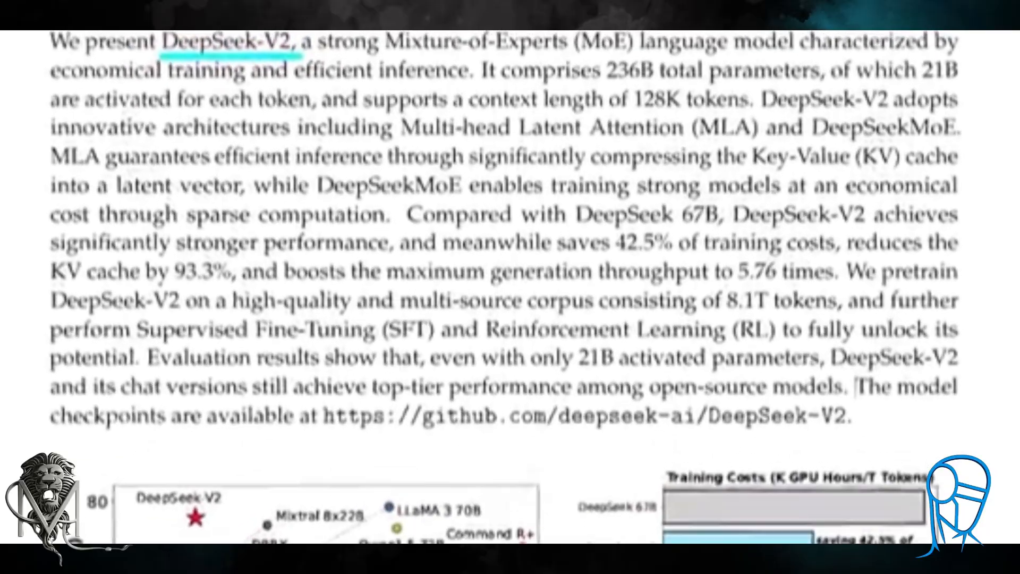